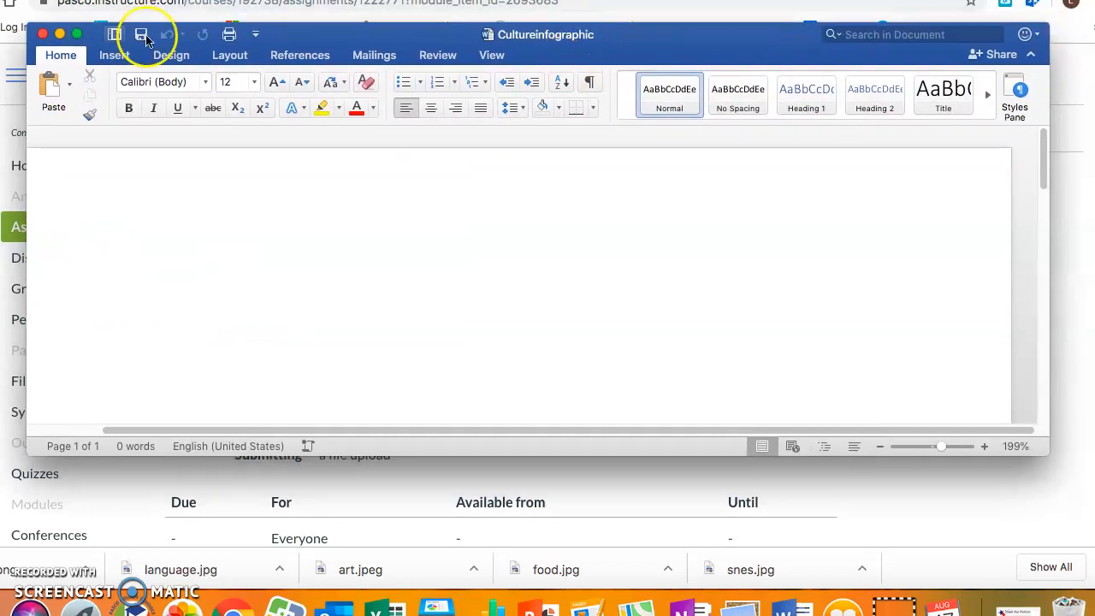
- Show the SmartArt Picture layouts from the Insert commands
left_click(112, 55)
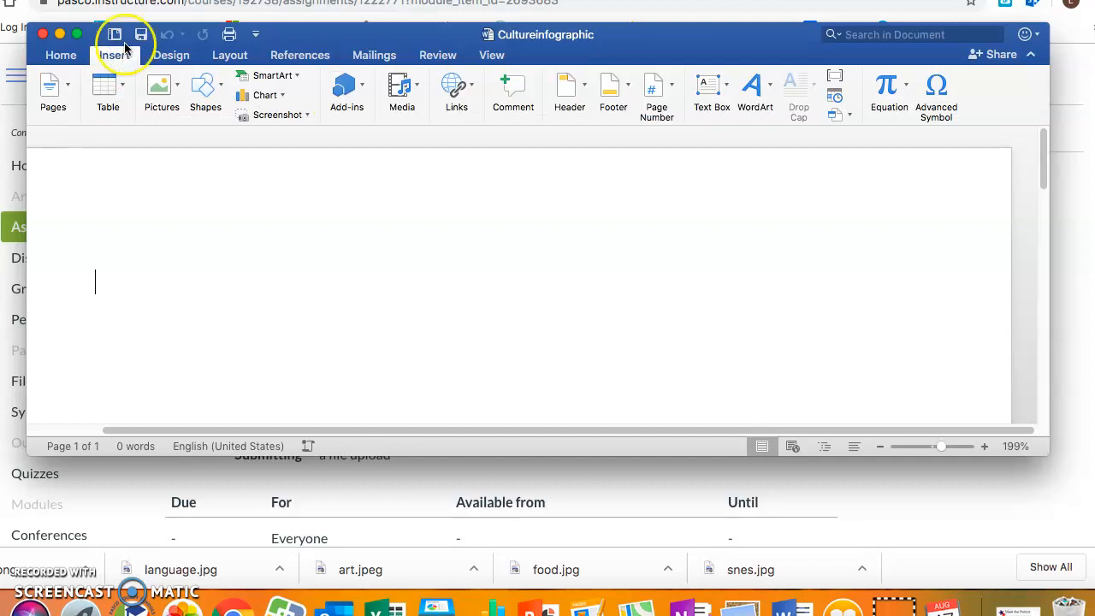
left_click(274, 75)
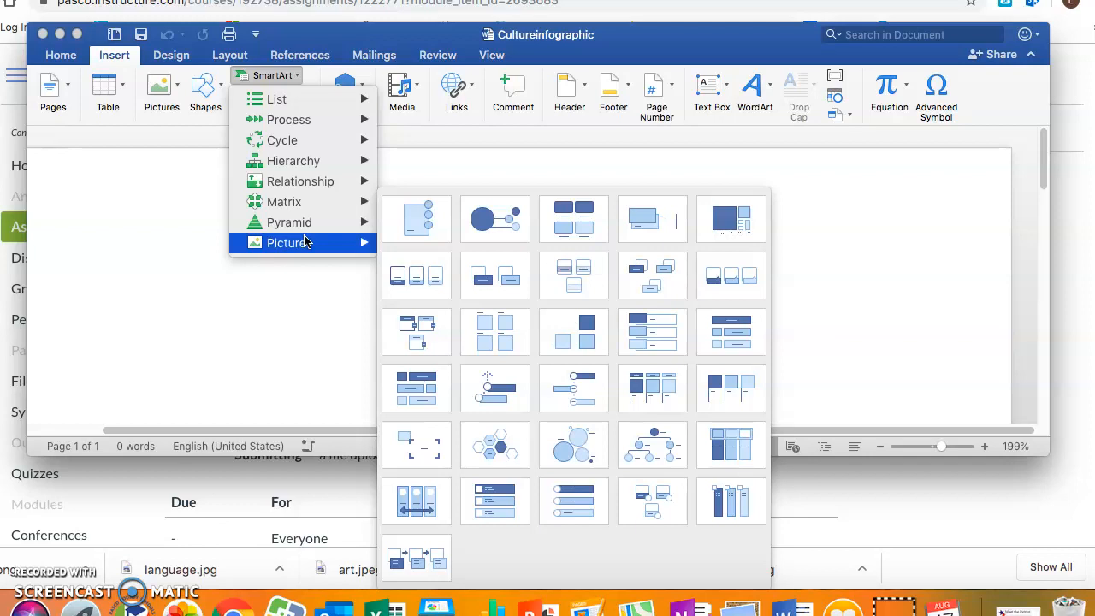
mouse_move(495, 445)
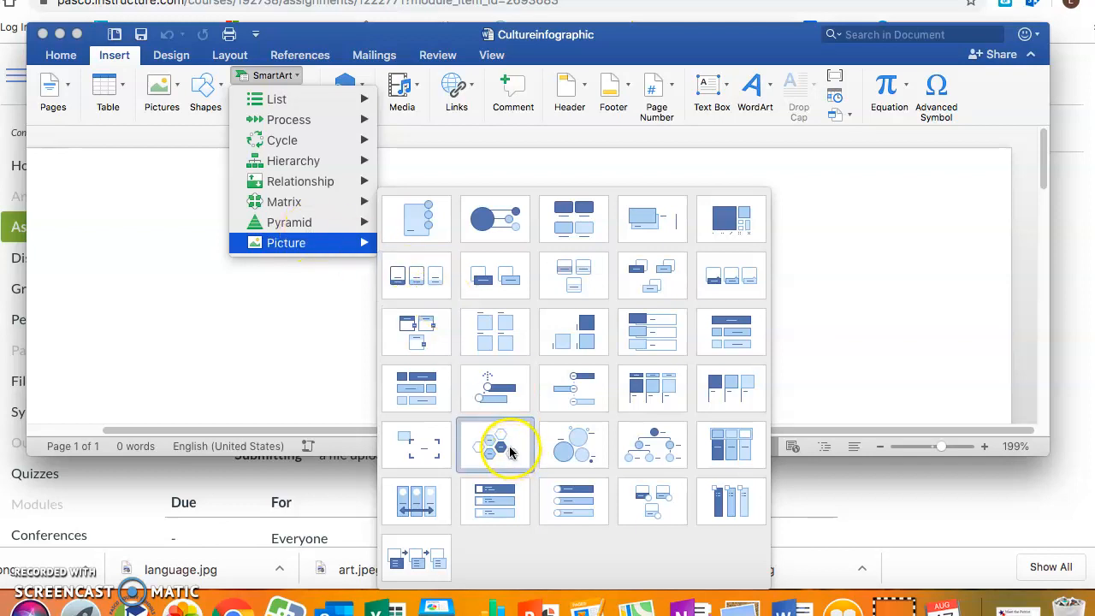
- Insert the Hexagon Cluster picture SmartArt and add two shapes for five in total
left_click(496, 445)
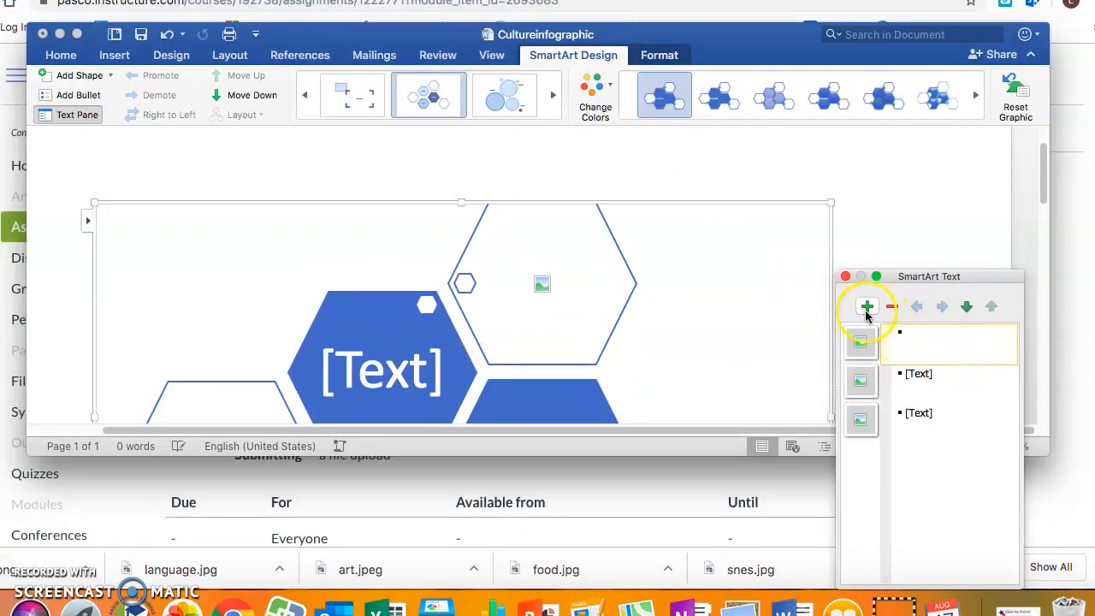
left_click(865, 306)
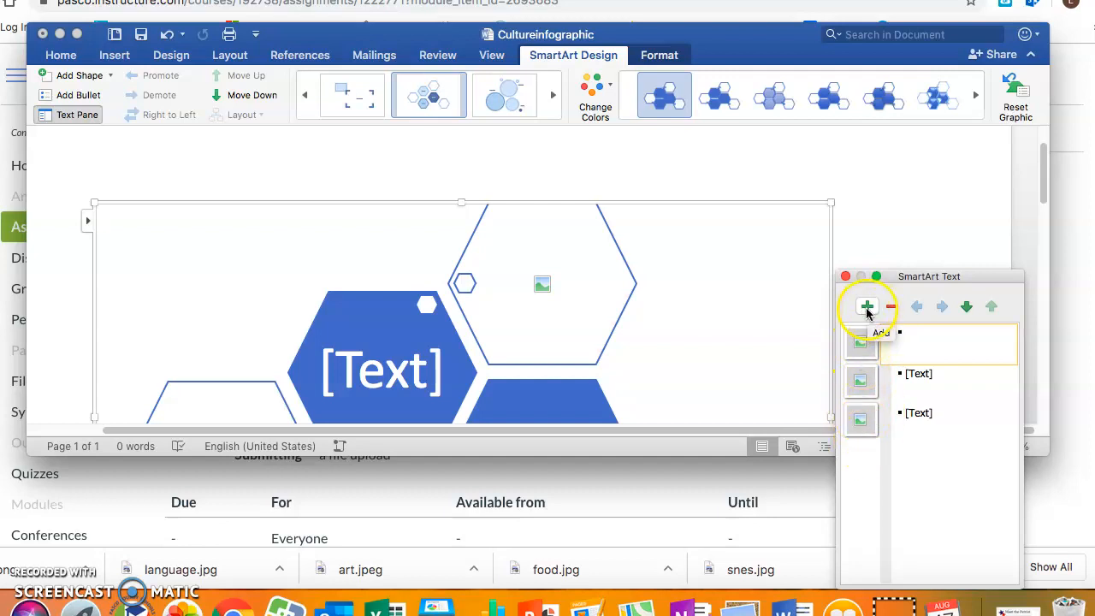
left_click(865, 306)
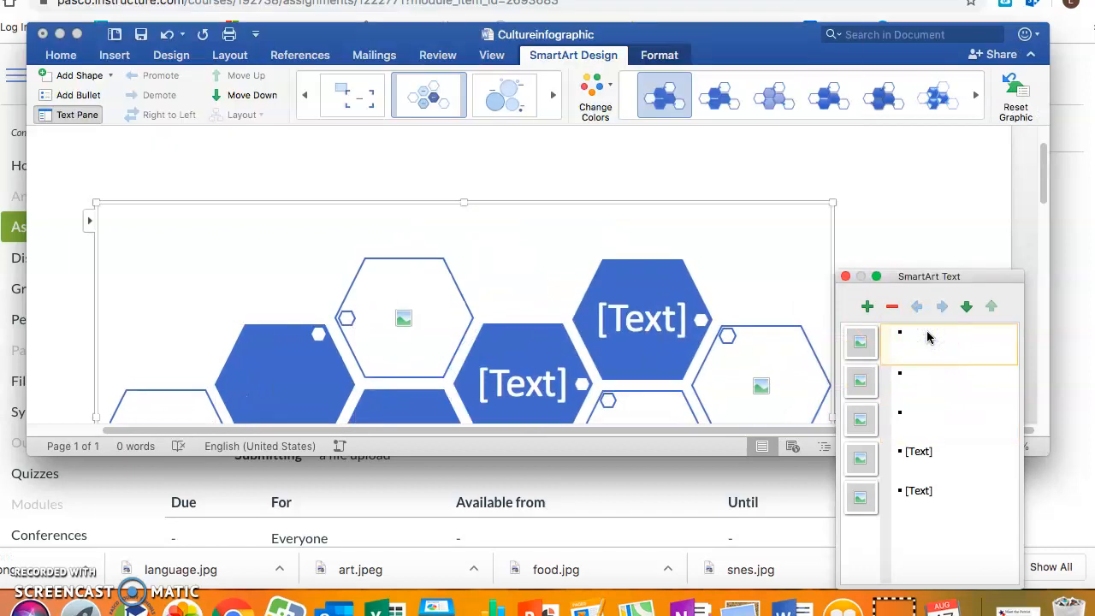
- Label the shapes Language, Technology, Food, Art and start Religion
type("Language")
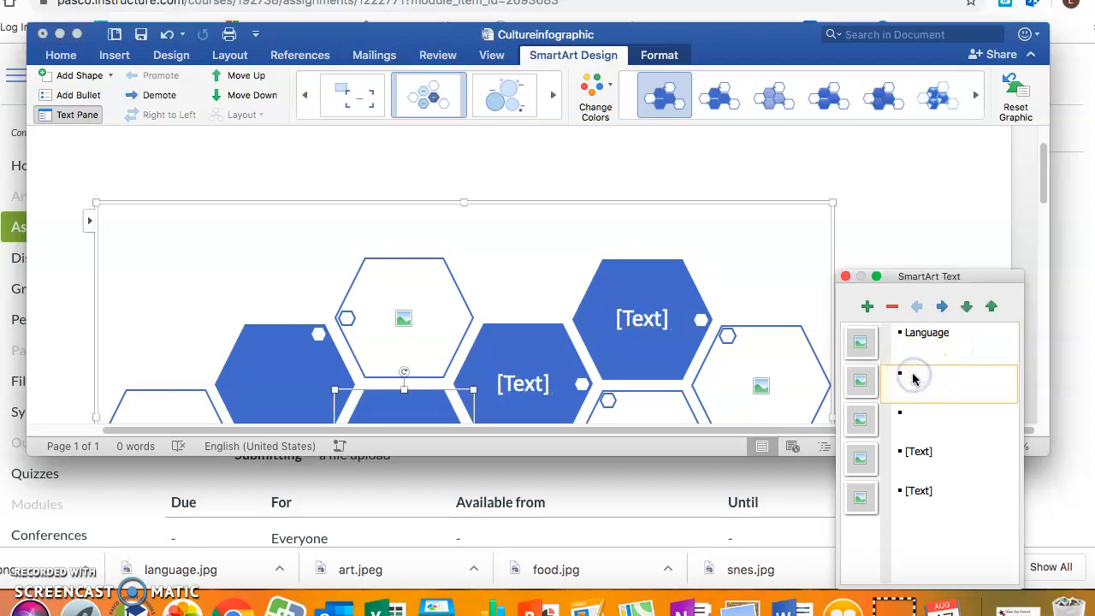
type("Techn")
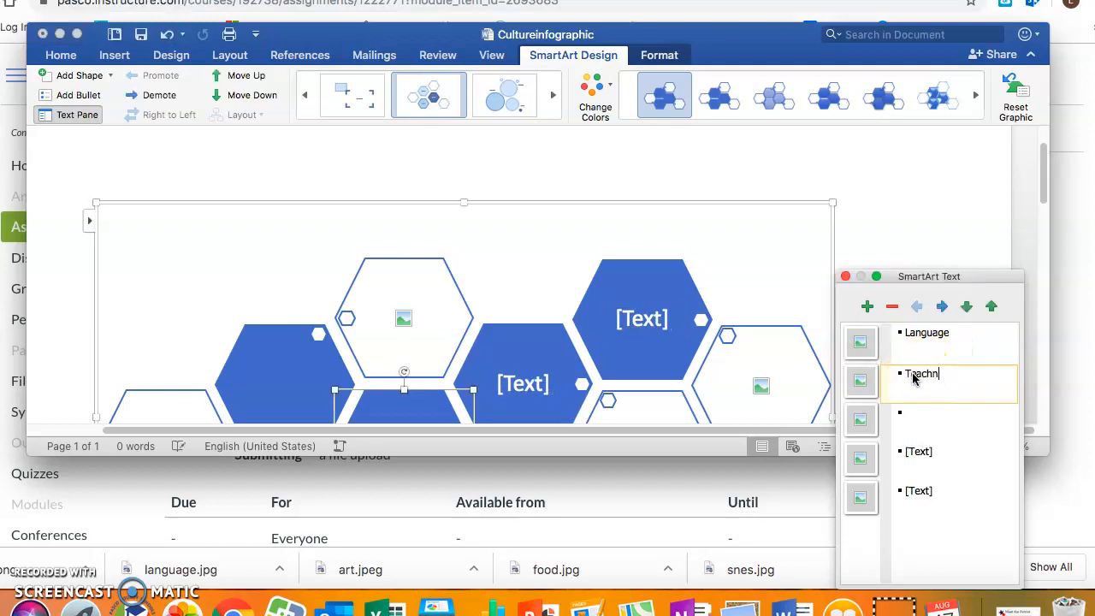
type("ology")
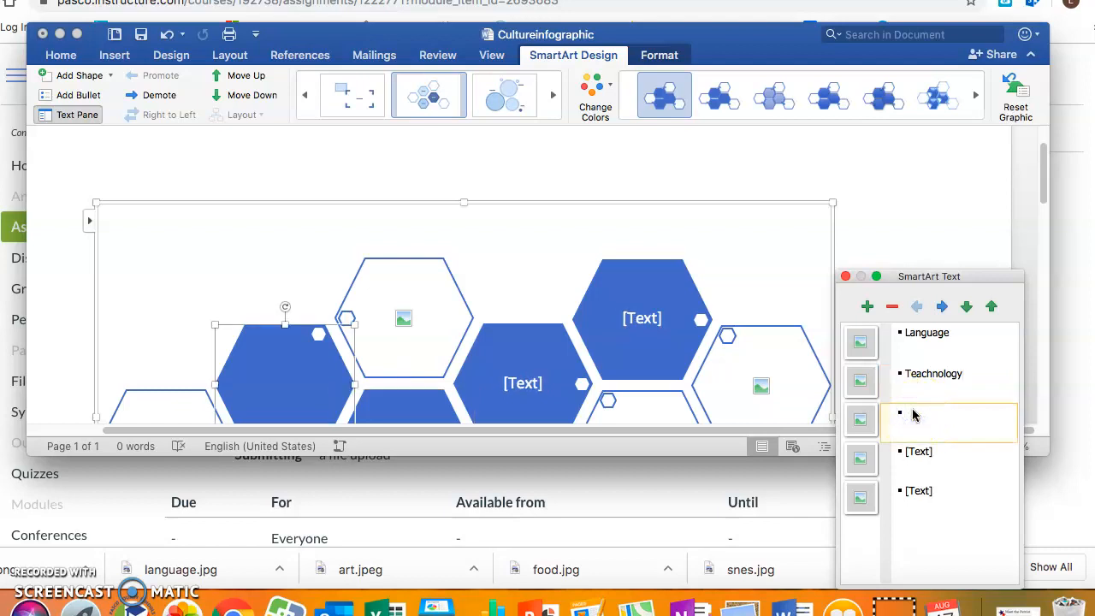
type("Food")
left_click(949, 451)
type("Art")
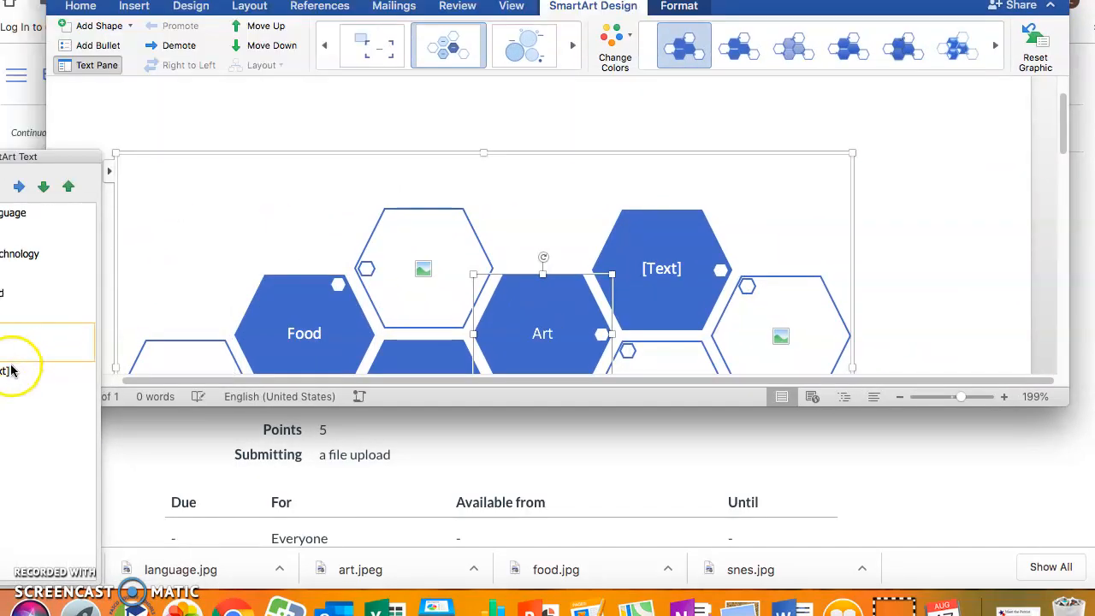
type("Religion")
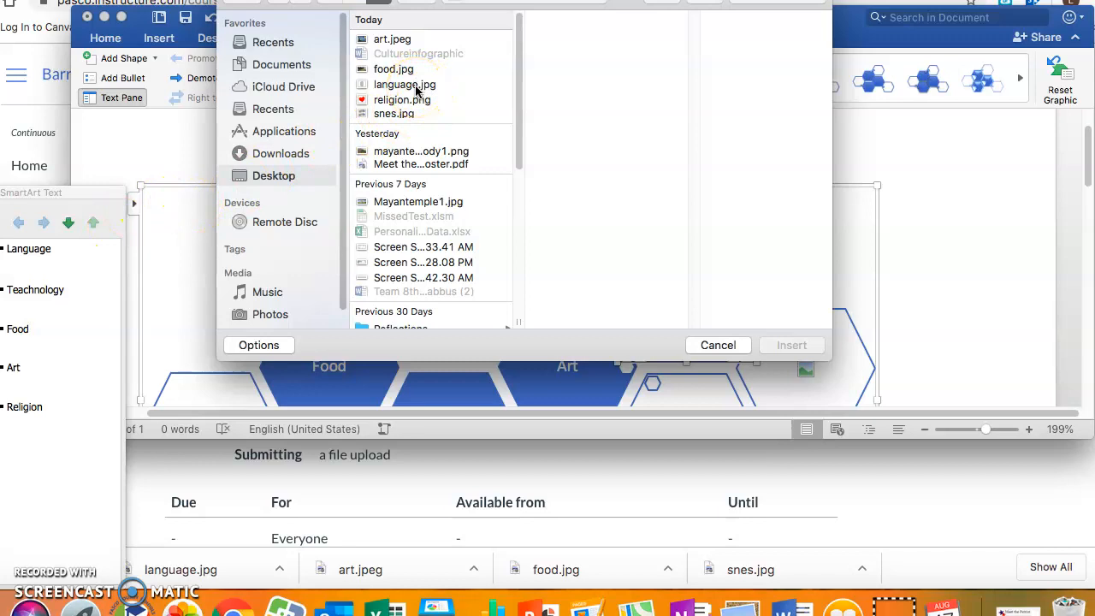
- Fill the hexagon beside Language with language.jpg and browse for the next picture
left_click(404, 84)
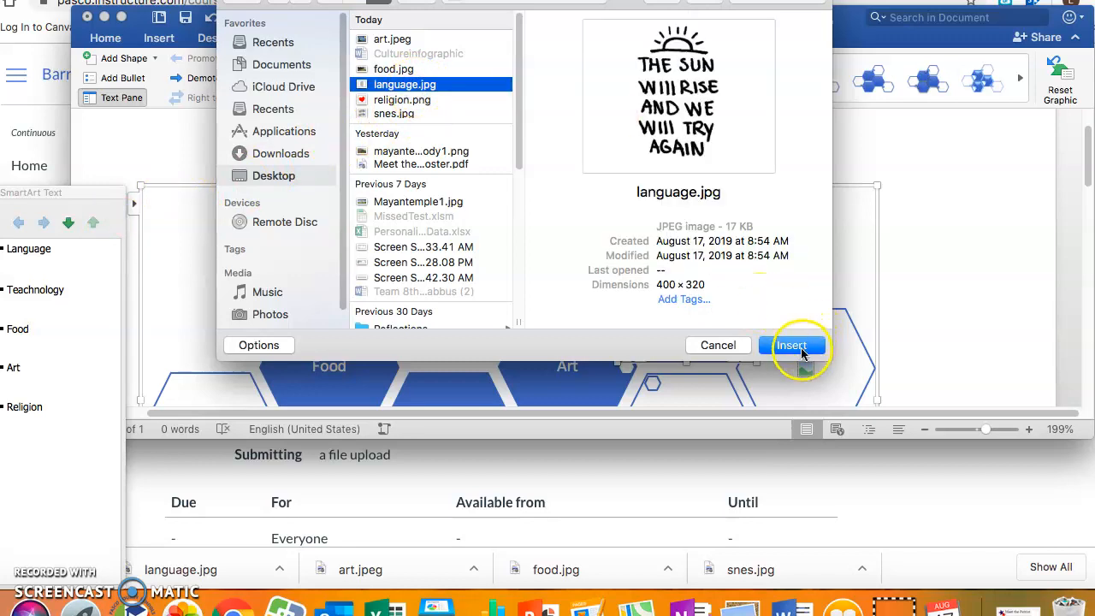
left_click(790, 346)
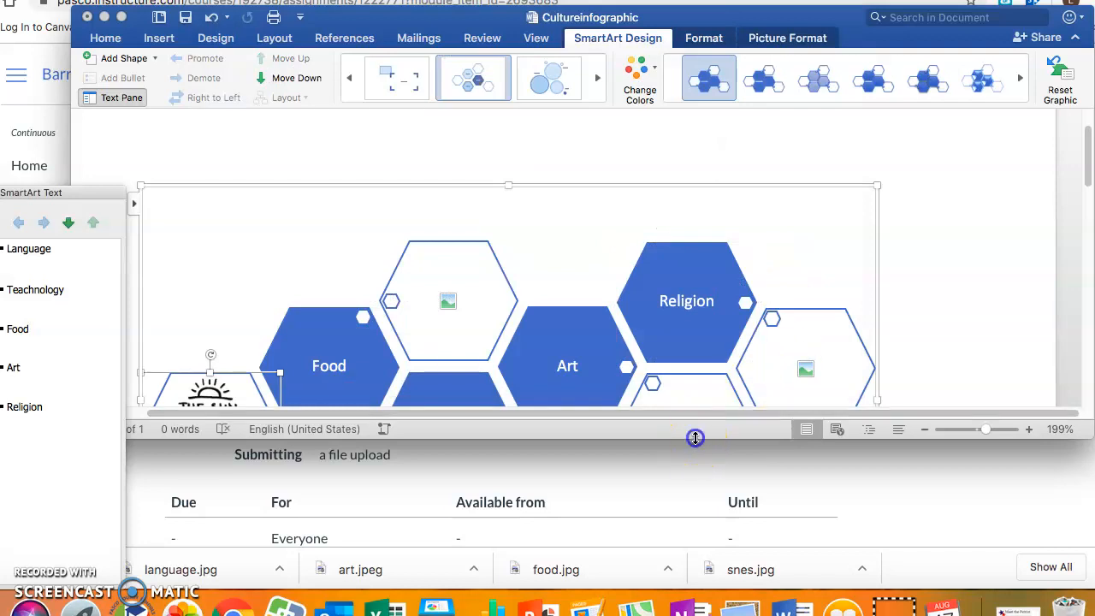
scroll("down", 3)
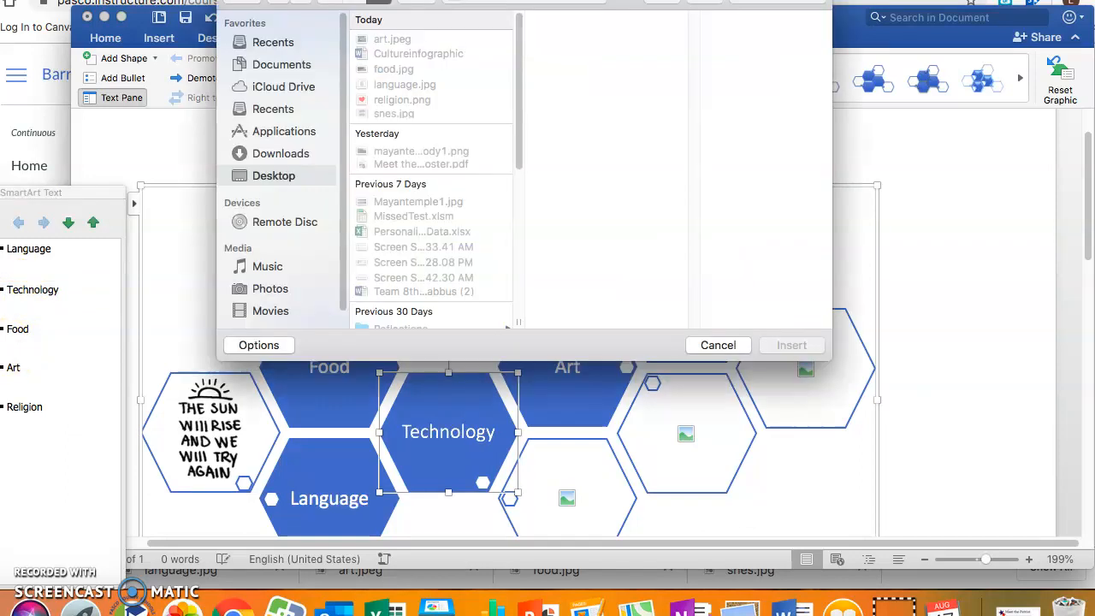
- Fill the Technology, Food, Art and Religion hexagons with snes.jpg, food.jpg, art.jpeg and religion.png
left_click(394, 113)
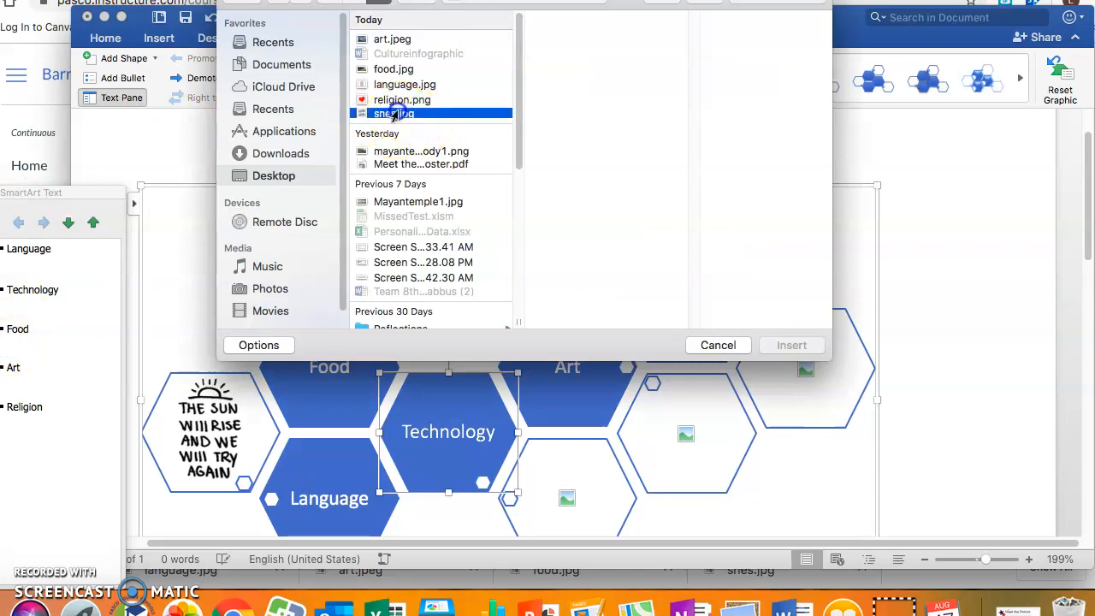
left_click(791, 346)
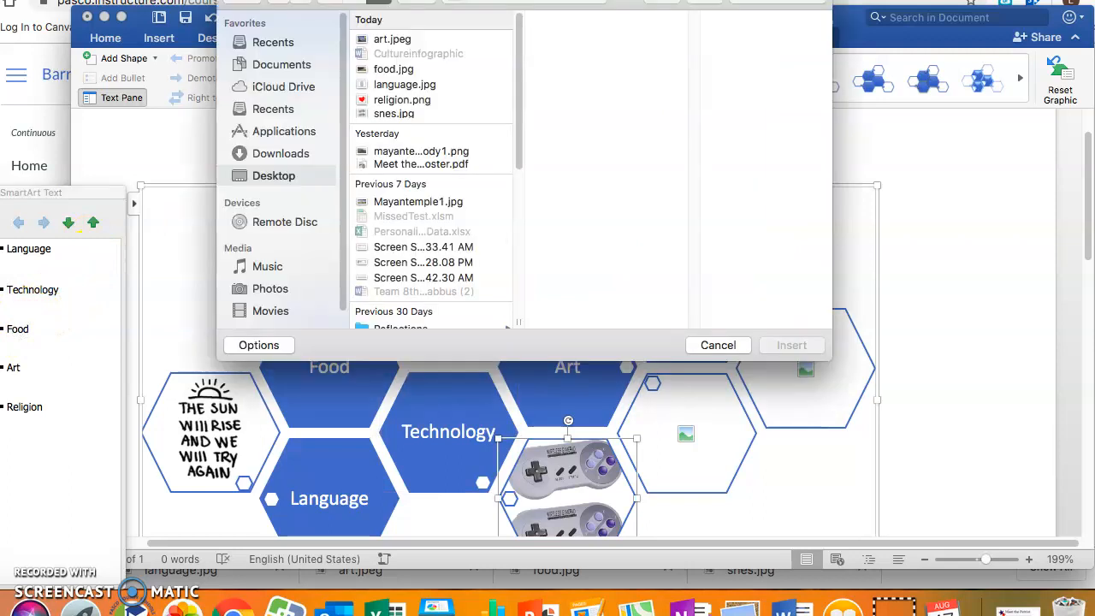
left_click(394, 68)
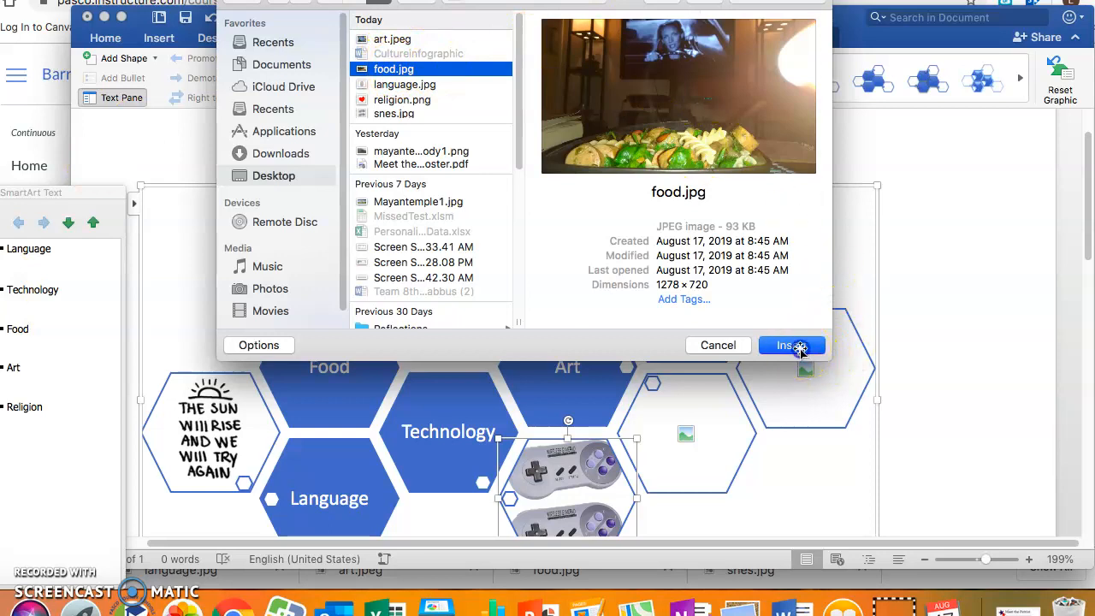
left_click(785, 346)
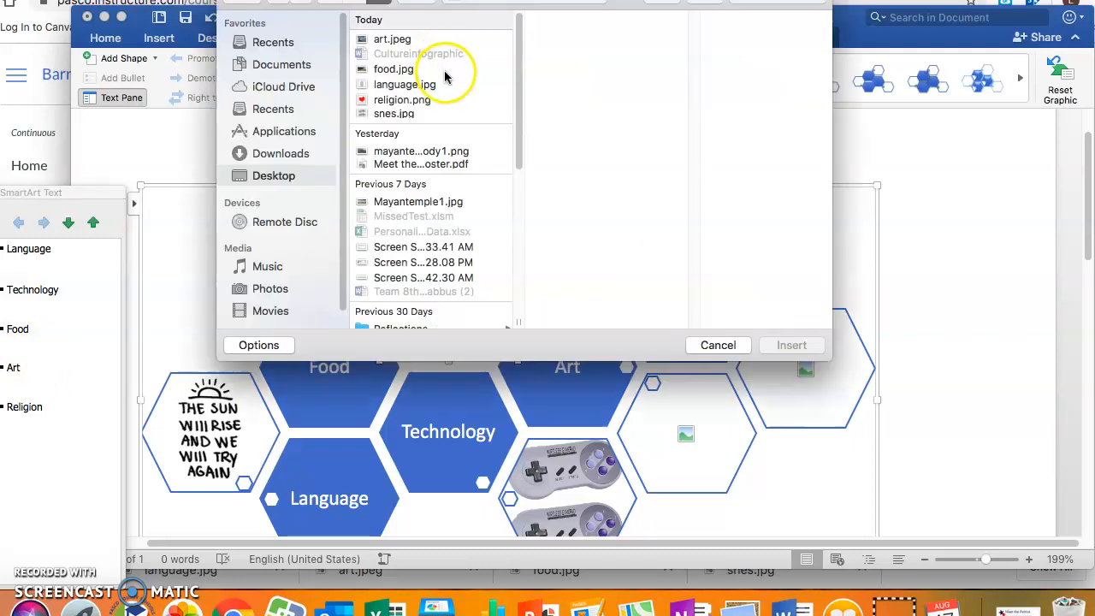
left_click(392, 38)
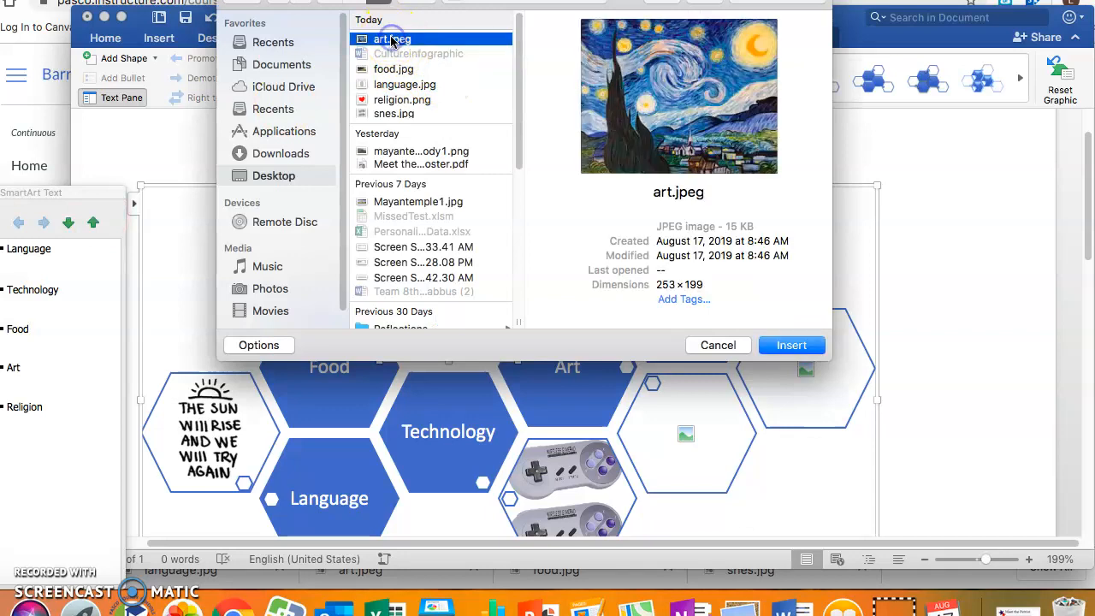
left_click(791, 345)
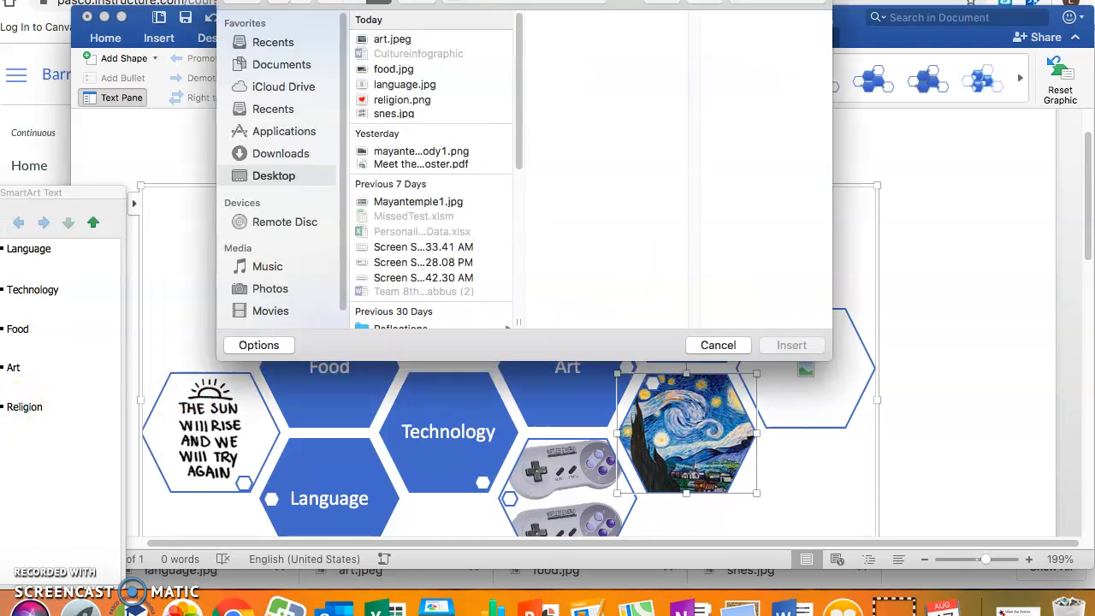
left_click(400, 99)
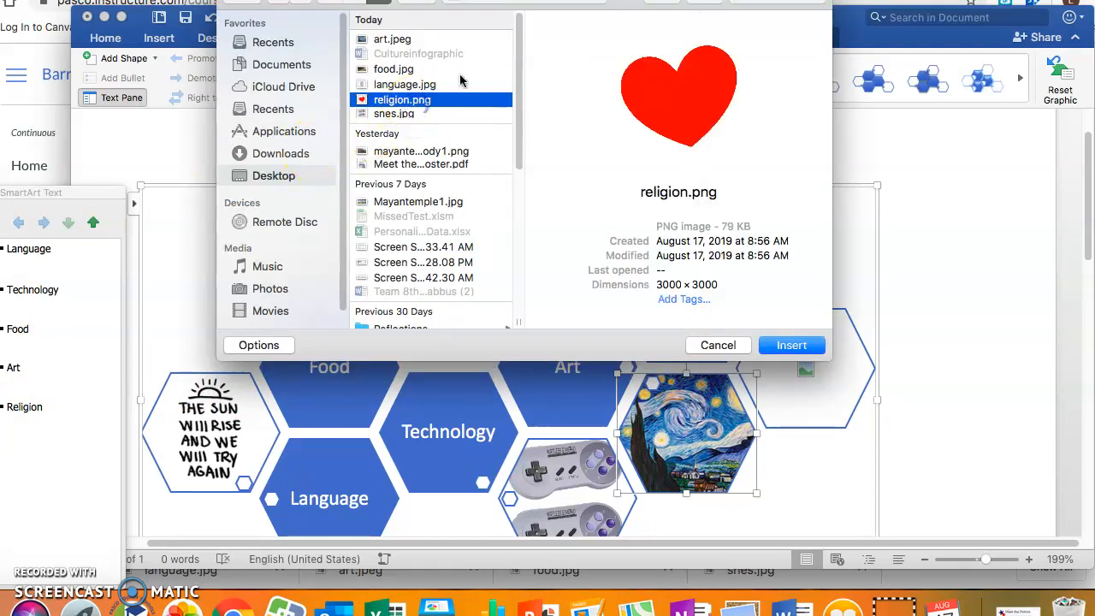
left_click(791, 345)
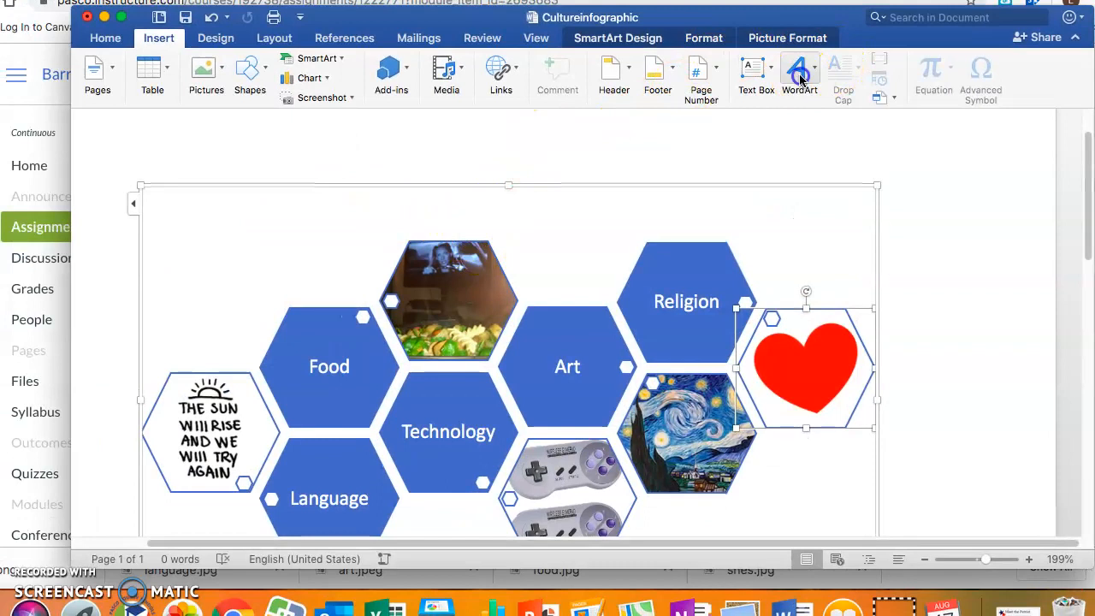
- Add a blue gradient WordArt title reading 'My Culture Infographic' above the diagram
left_click(799, 75)
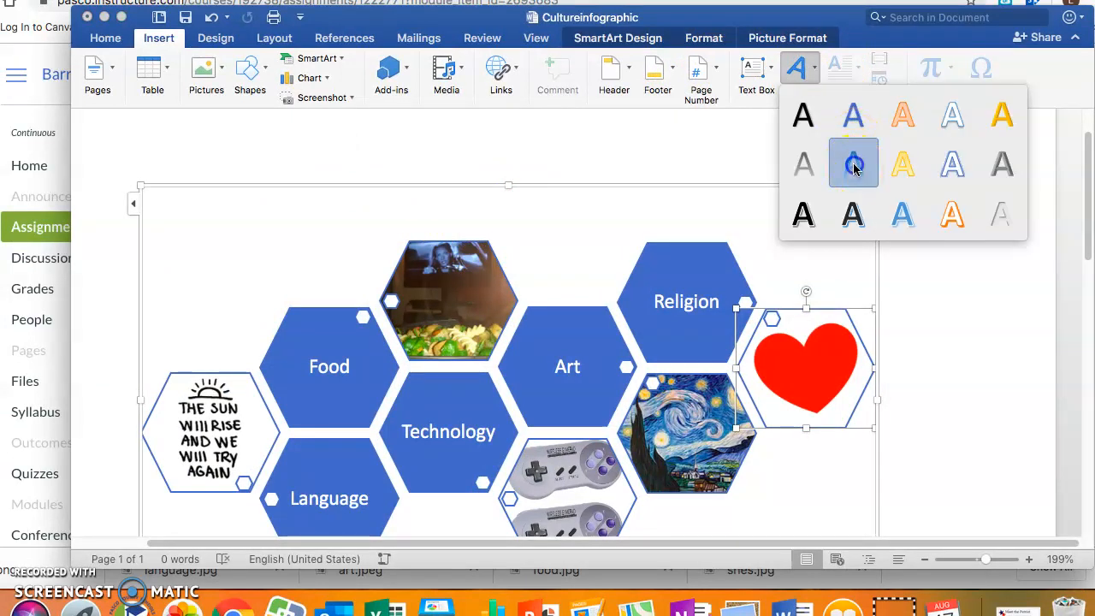
left_click(852, 164)
type("My Culture Info")
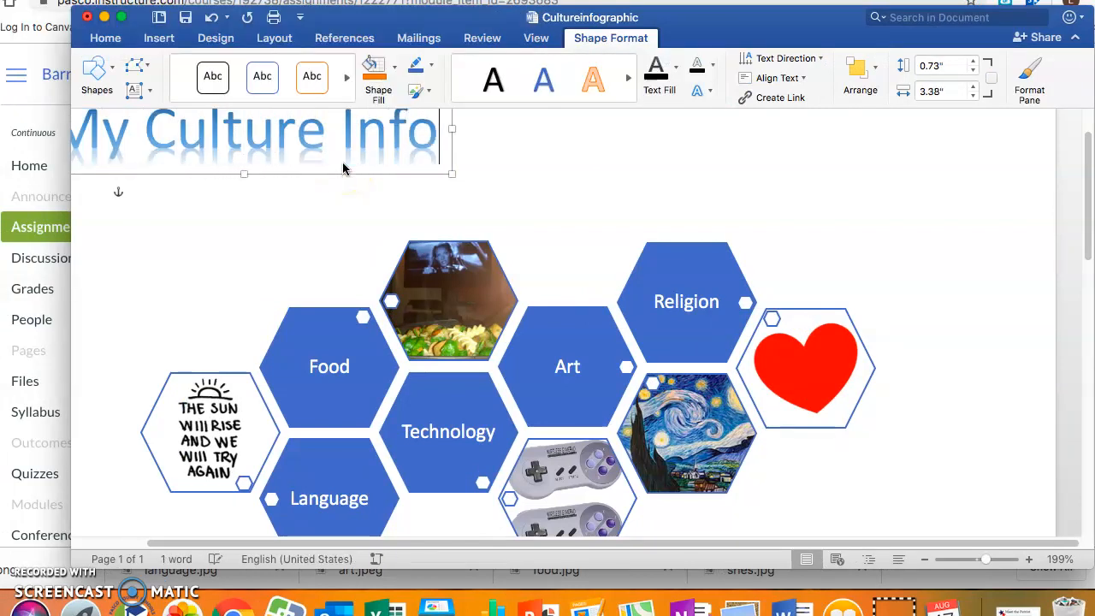
type("graphic")
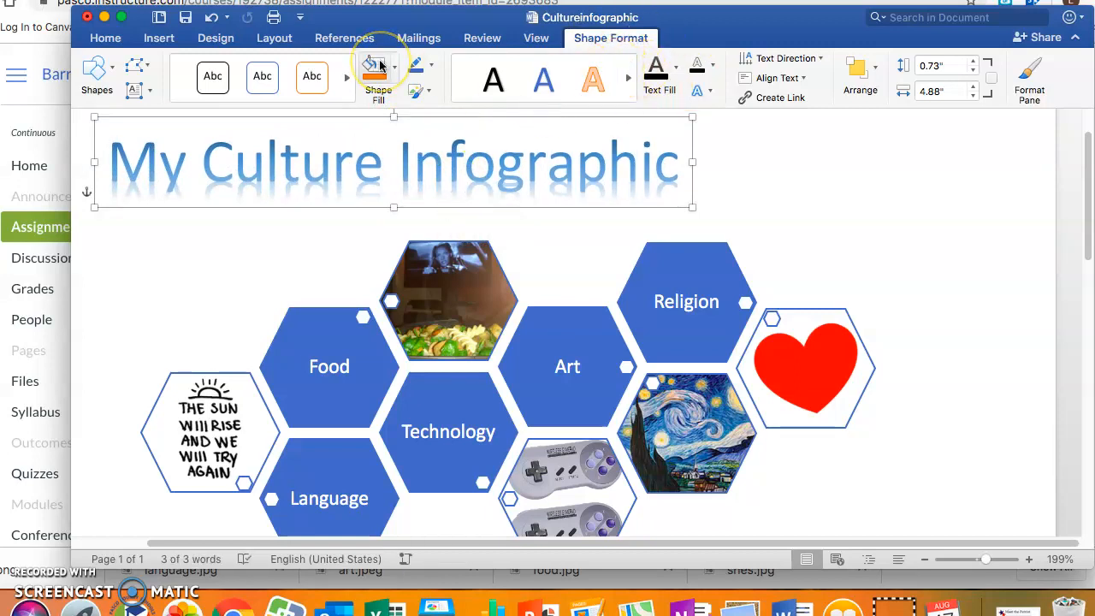
mouse_move(376, 65)
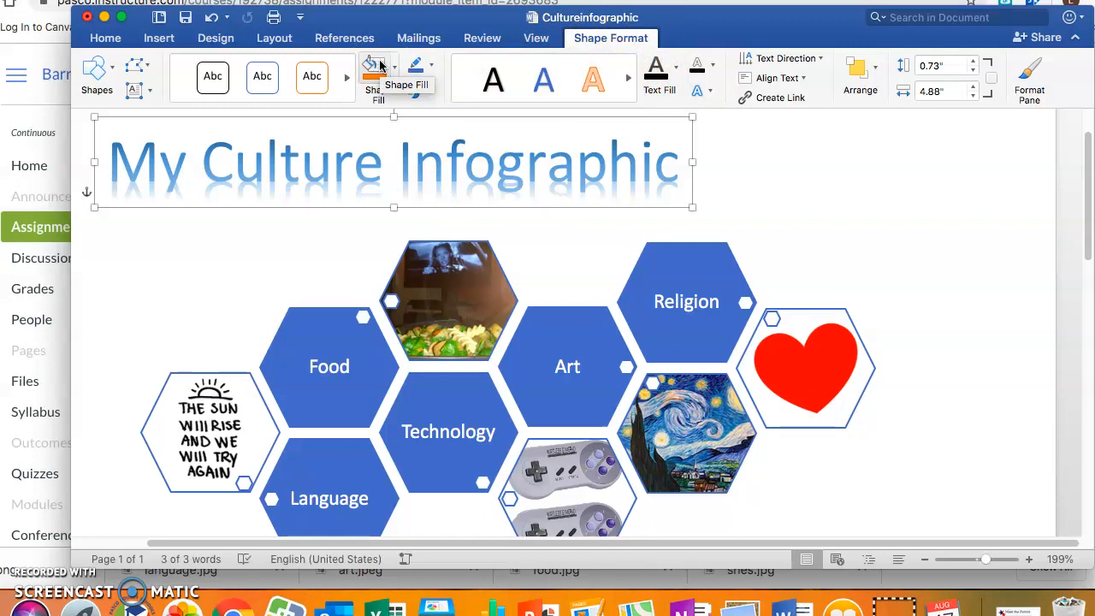